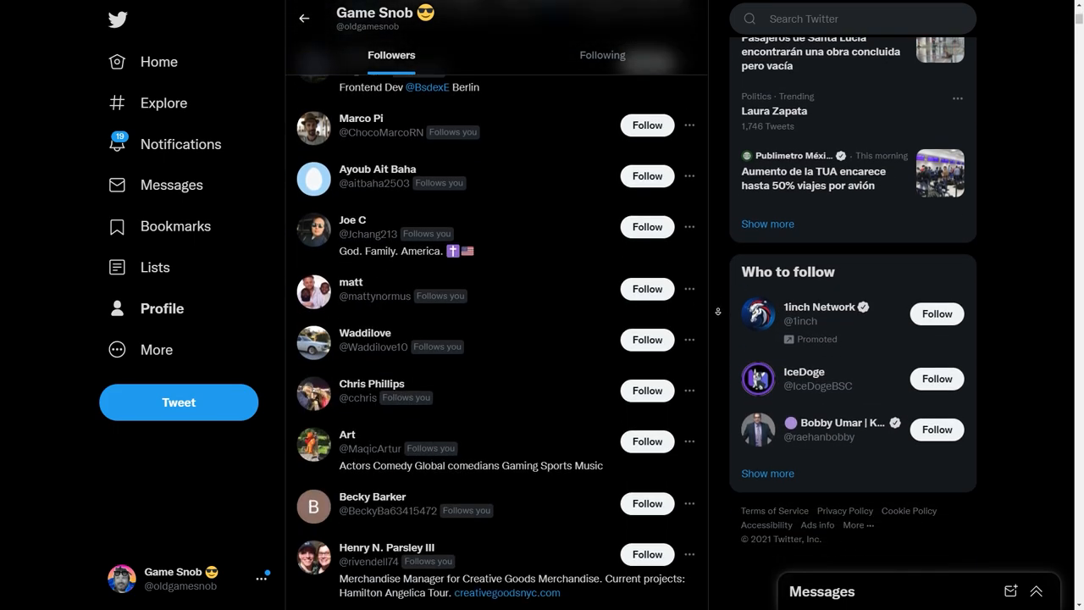
scroll(down, 3)
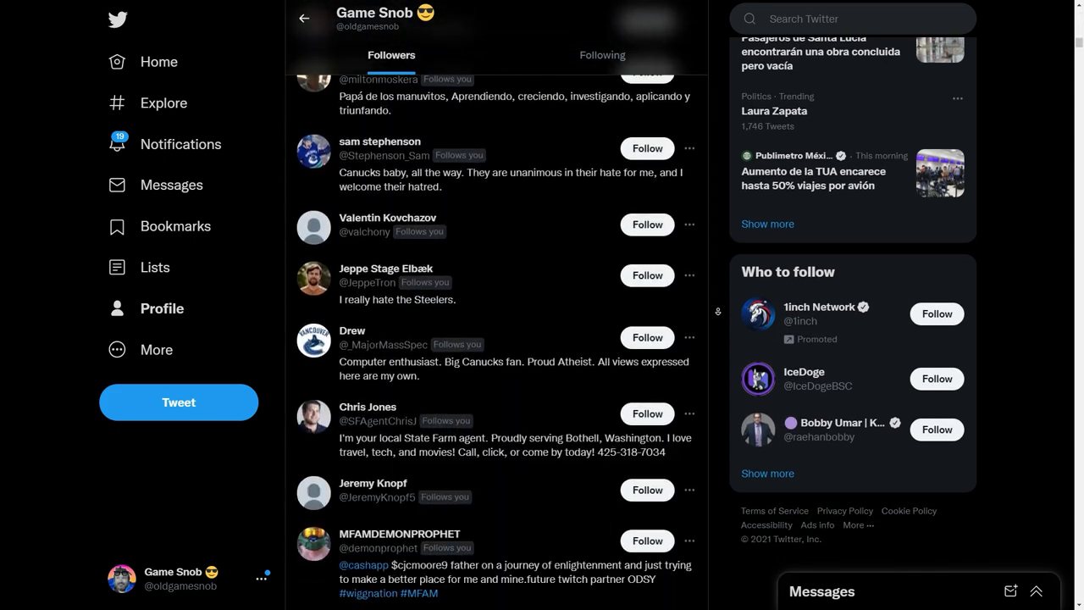
scroll(up, 3)
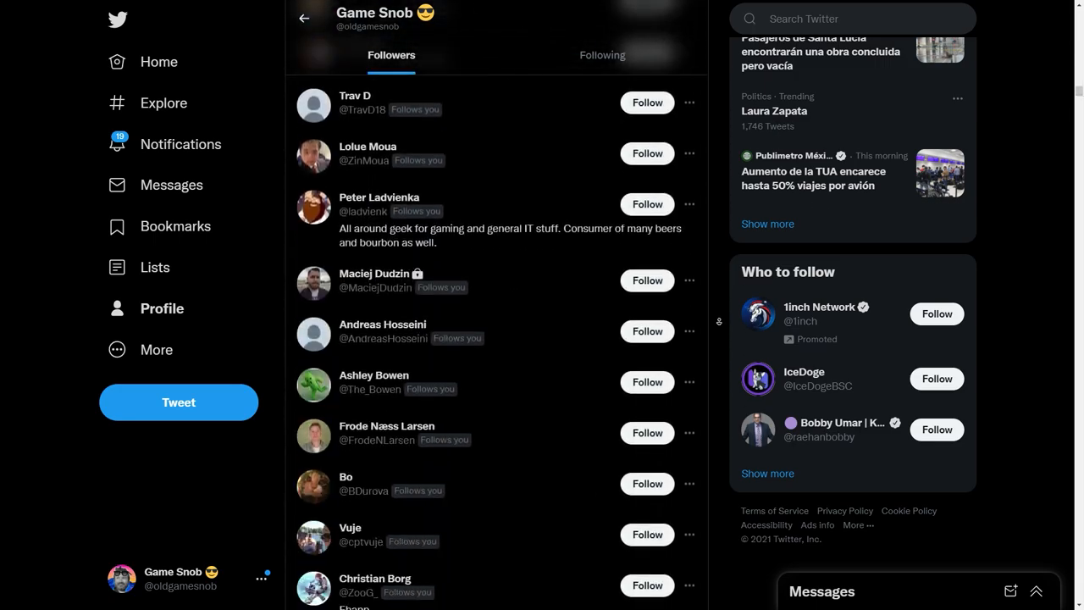
scroll(down, 3)
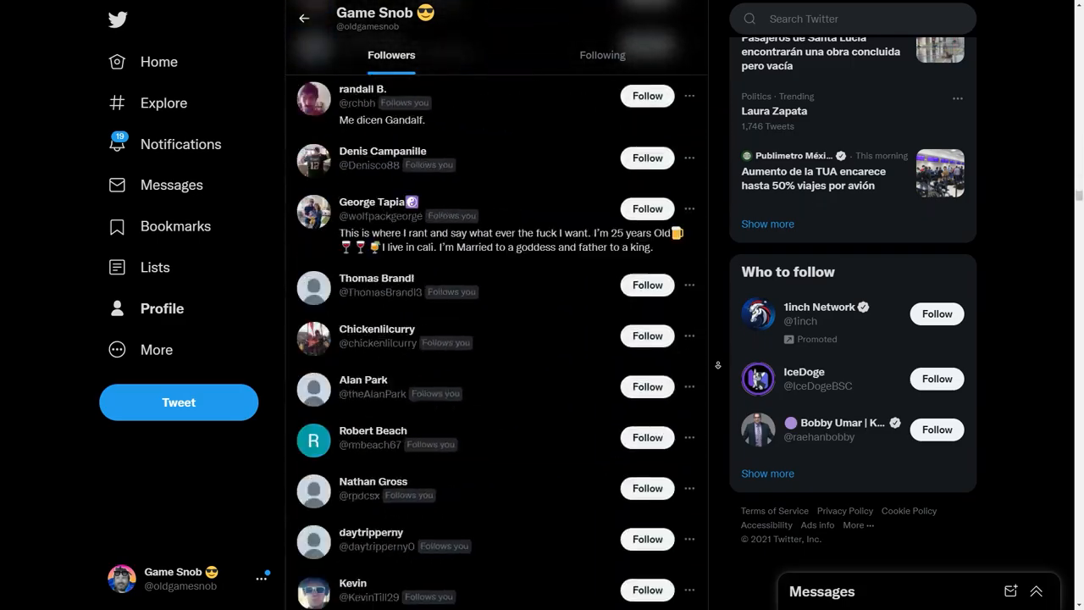
scroll(down, 3)
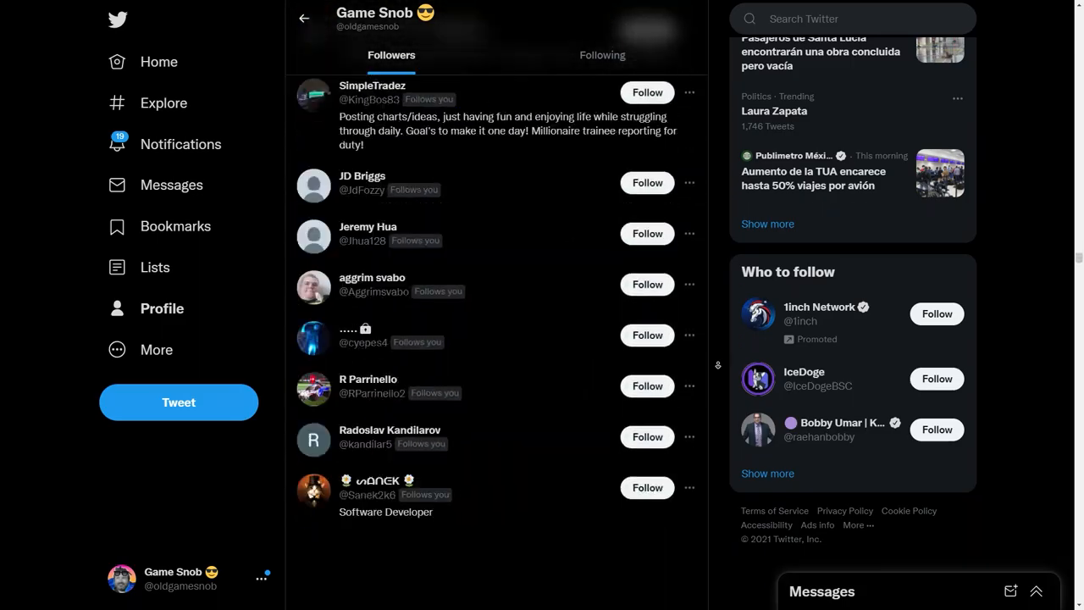
scroll(down, 3)
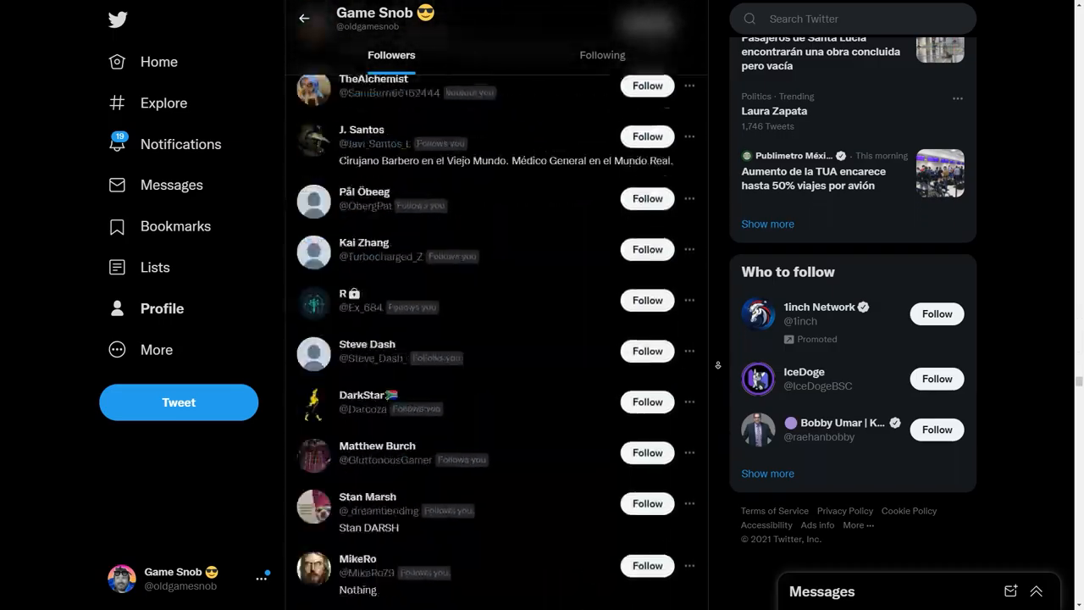
scroll(down, 3)
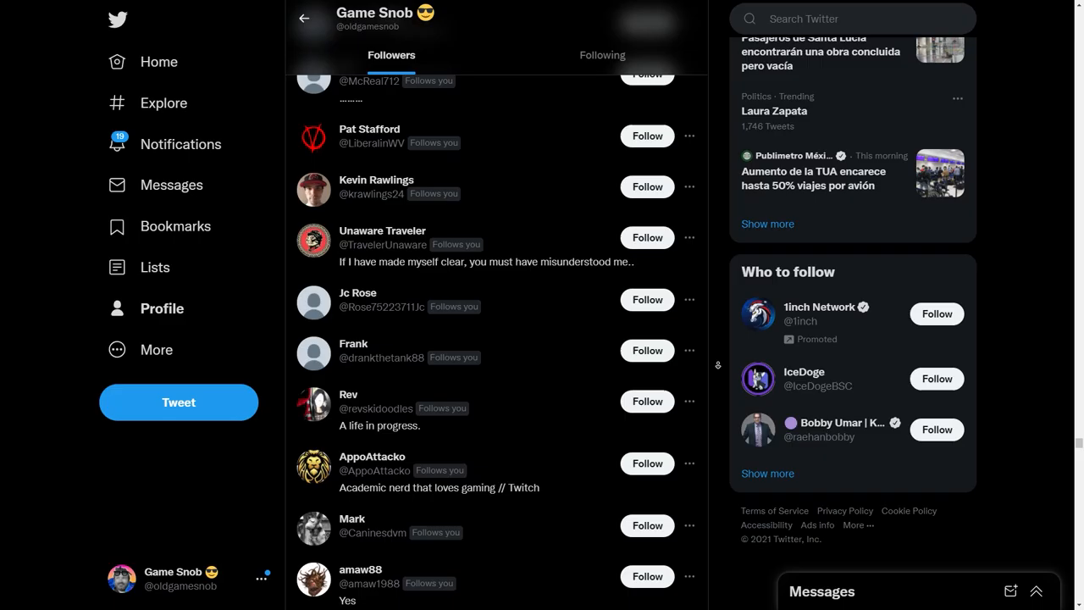
scroll(down, 3)
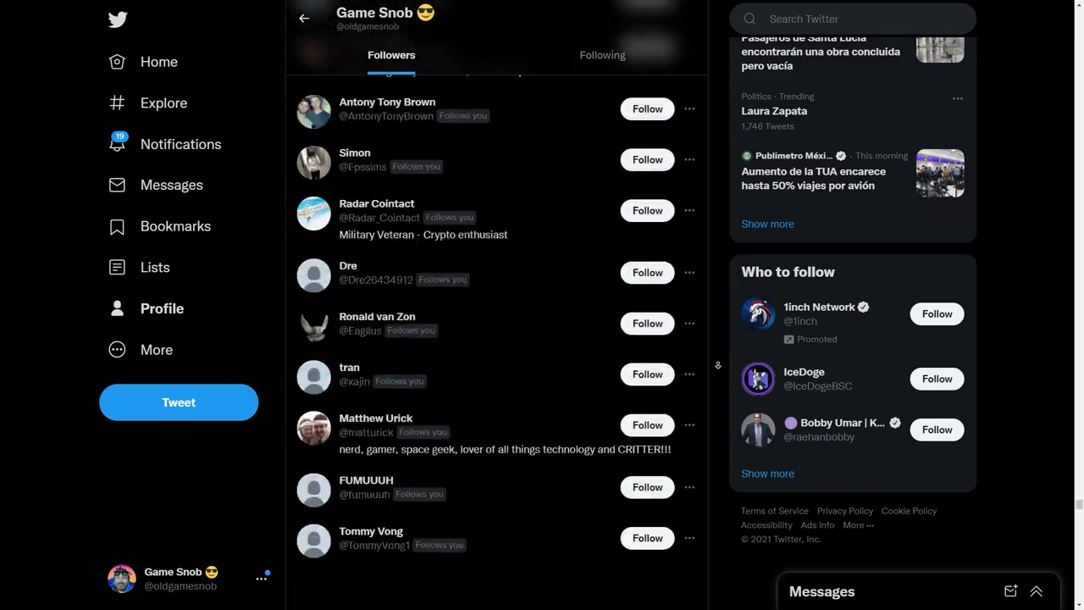
scroll(down, 3)
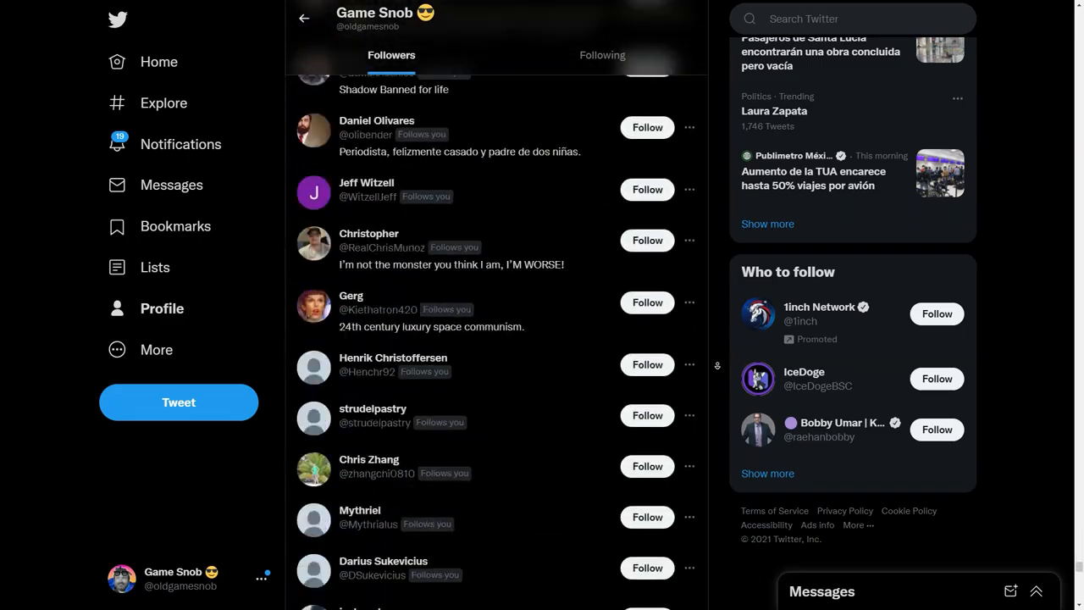
scroll(up, 3)
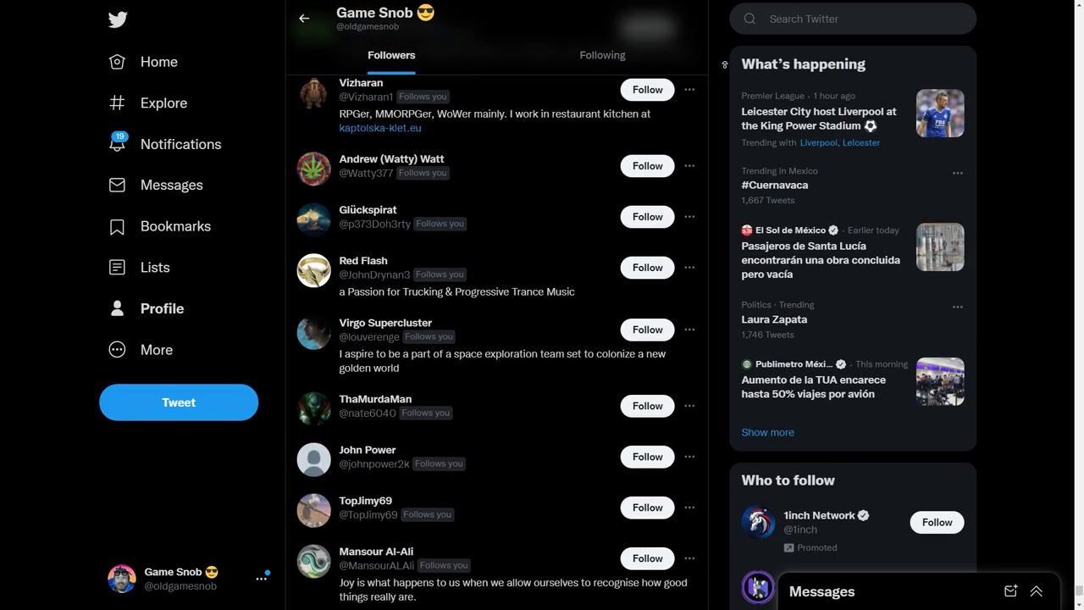
scroll(down, 3)
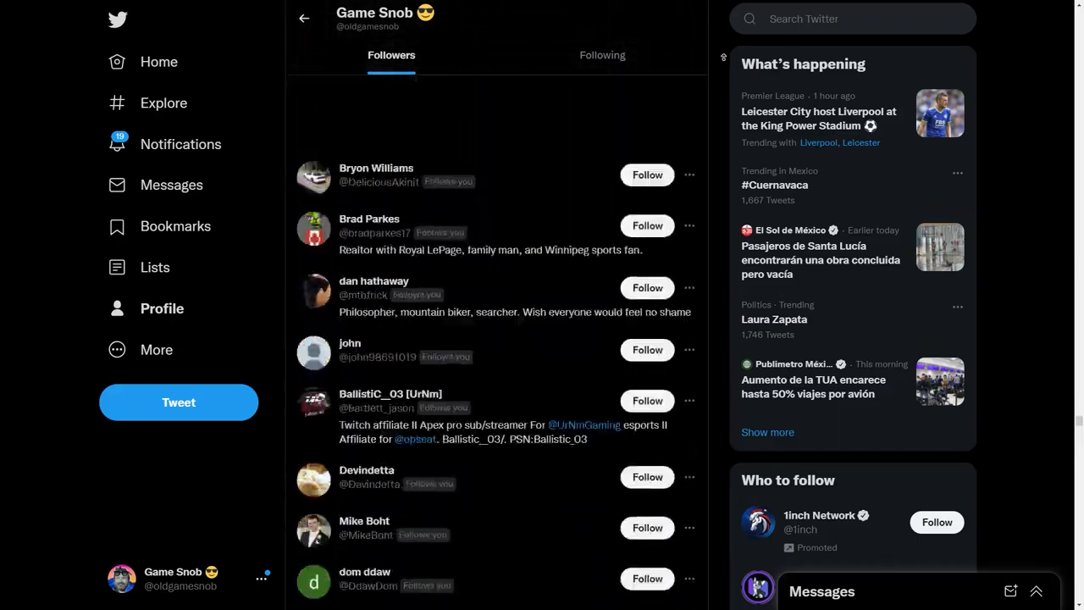
scroll(down, 3)
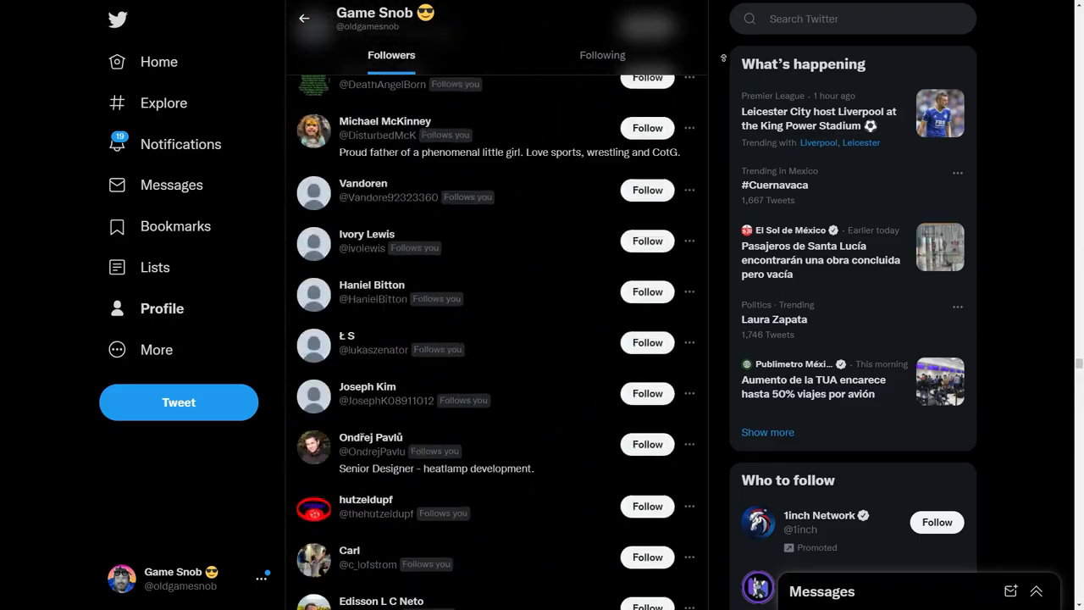
scroll(up, 3)
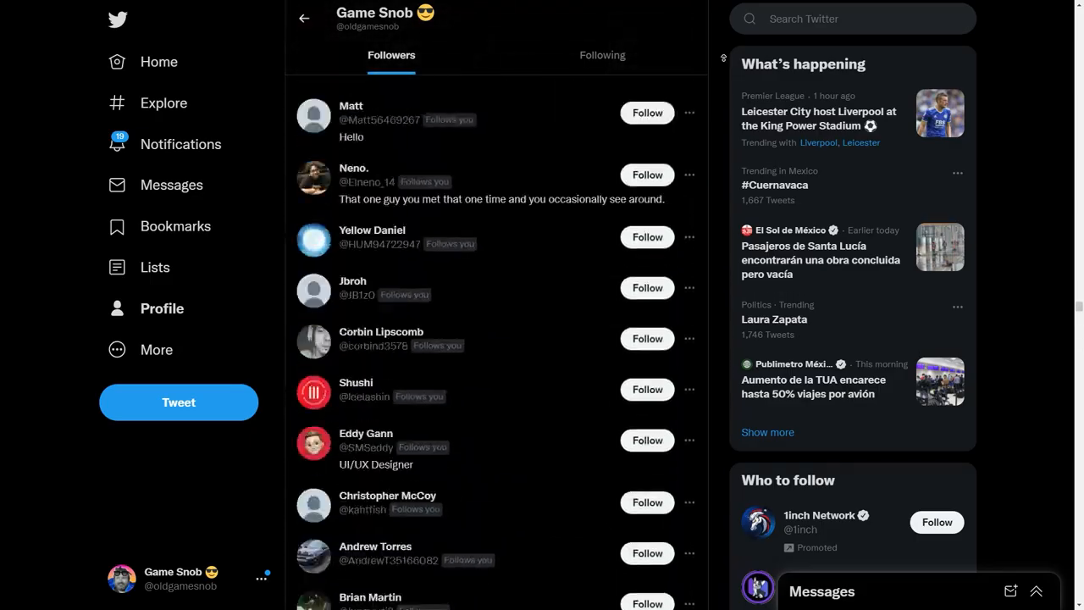
scroll(down, 3)
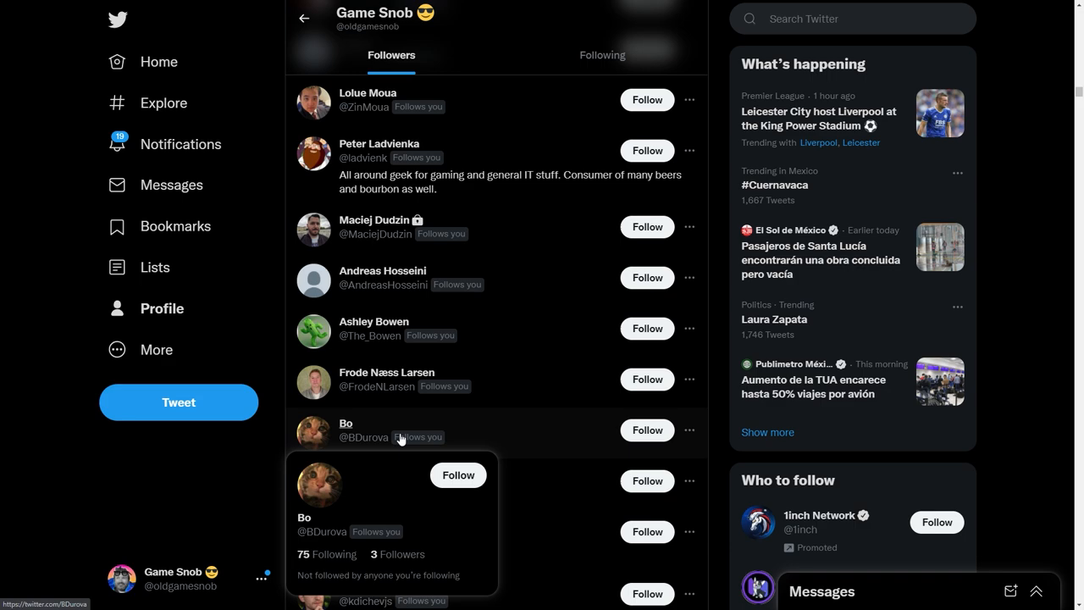
mouse_move(371, 433)
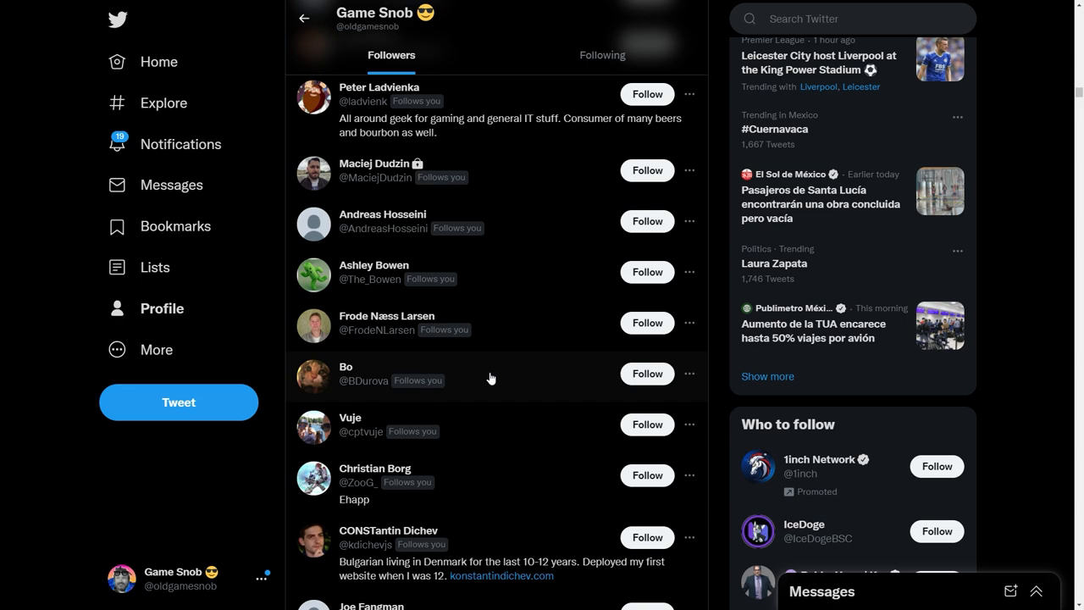
mouse_move(485, 386)
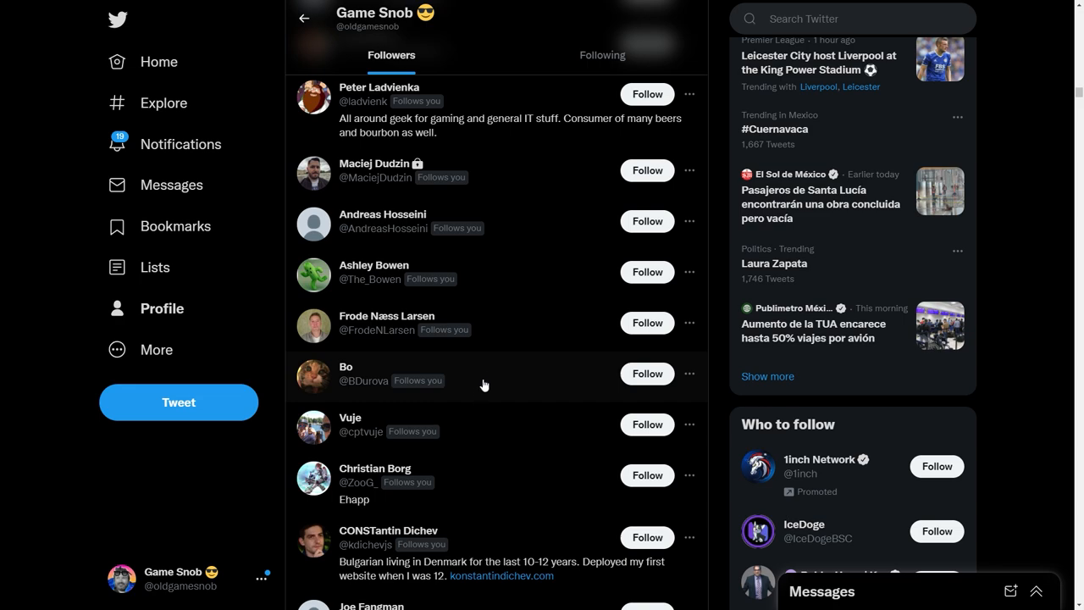
mouse_move(346, 367)
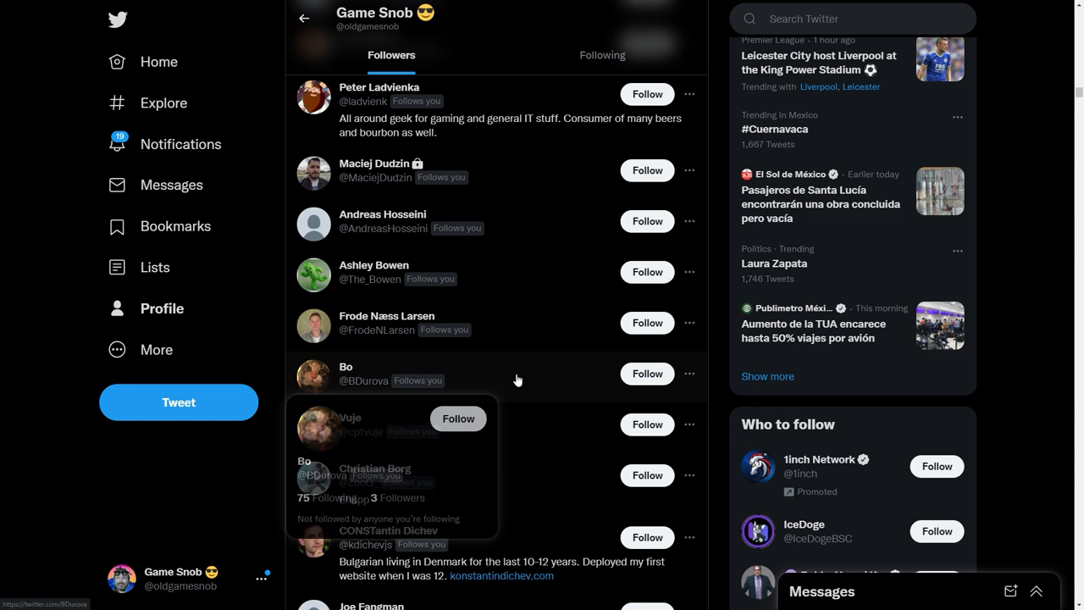
mouse_move(518, 379)
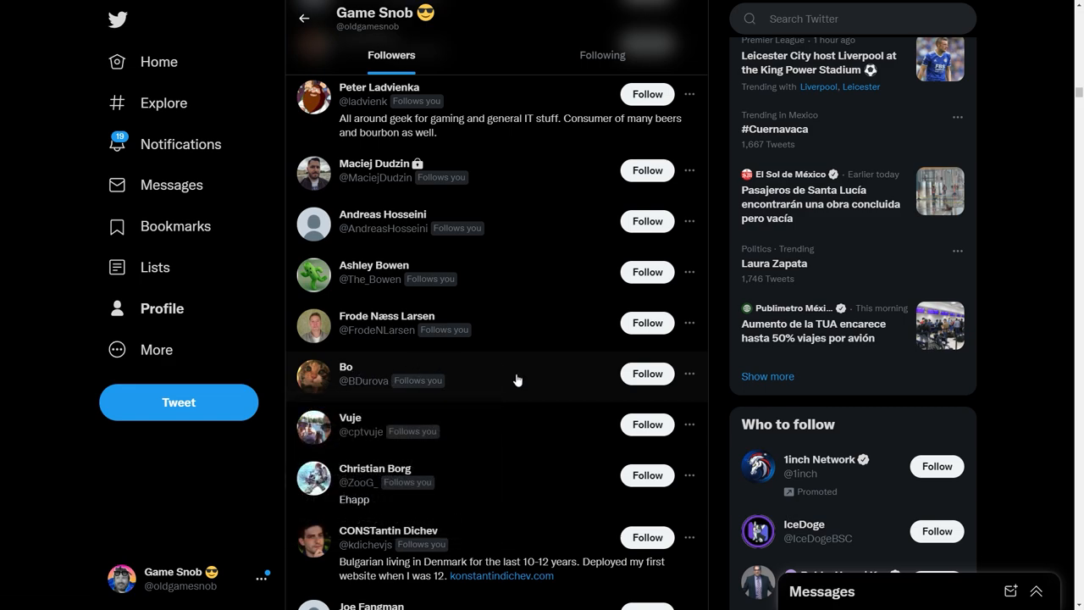